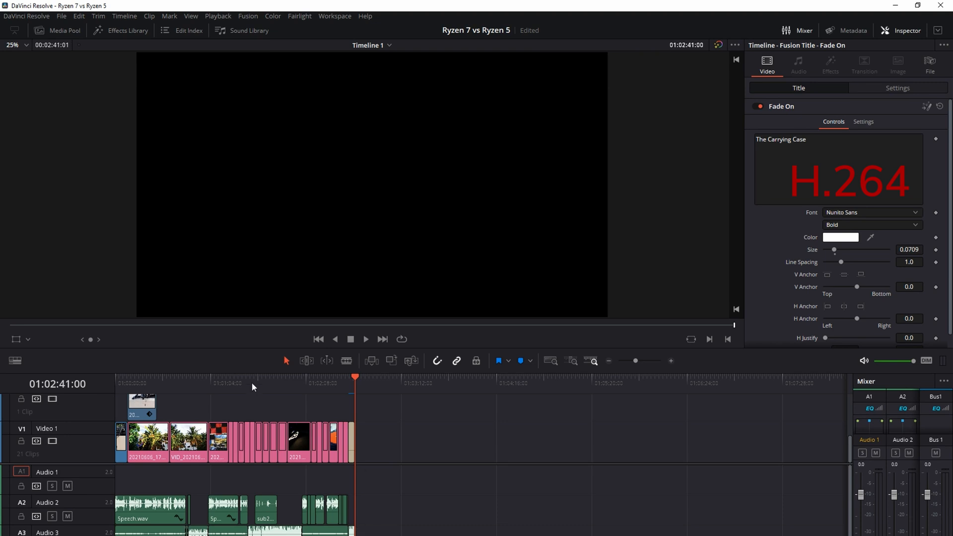
Step: Move the playhead to around 01:01:18 to preview the palm-tree shot
click(232, 383)
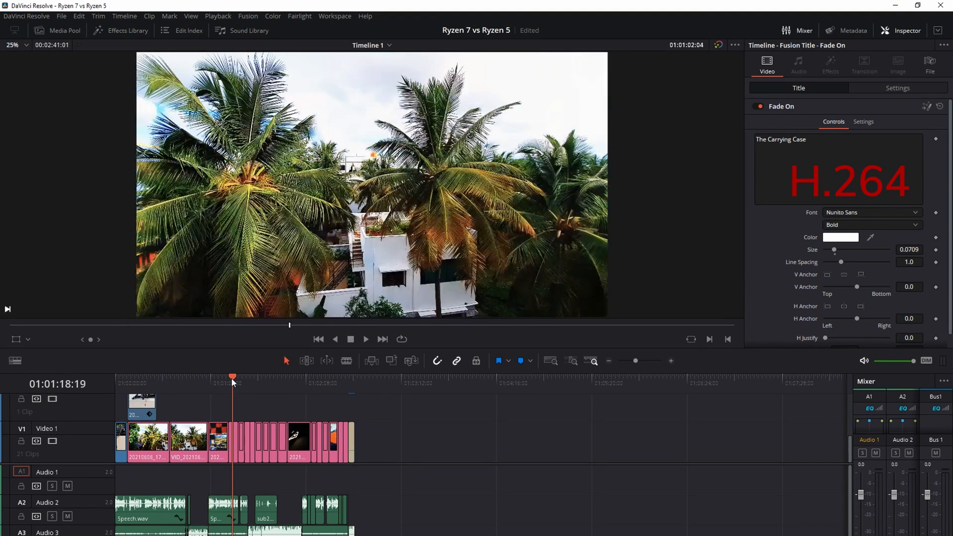
click(245, 384)
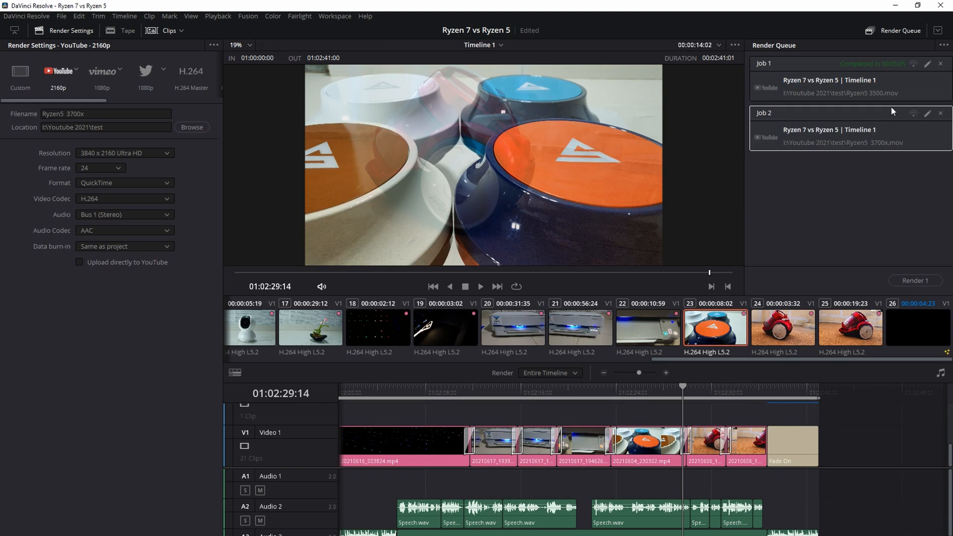
mouse_move(850, 461)
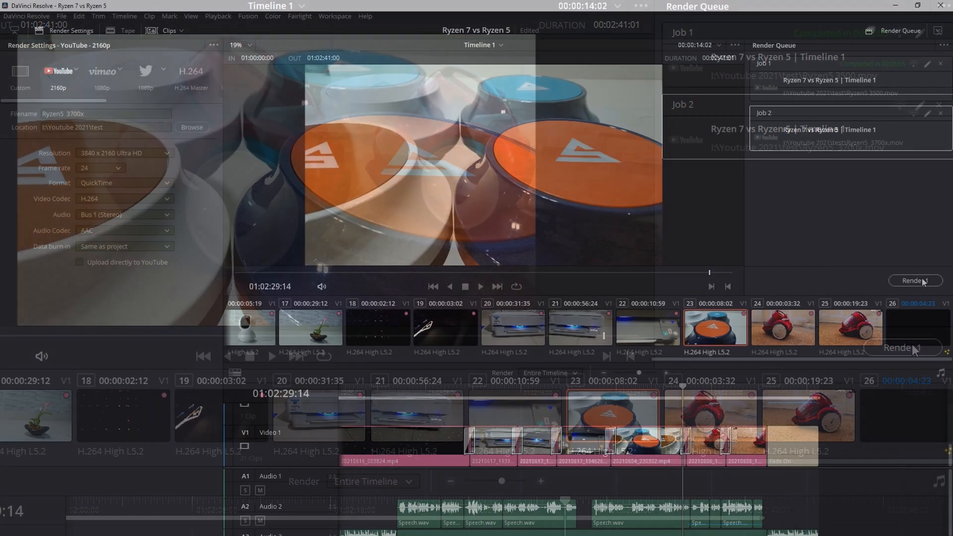
Step: Start rendering the queued H.264 job for the Ryzen 7 vs Ryzen 5 timeline
click(916, 281)
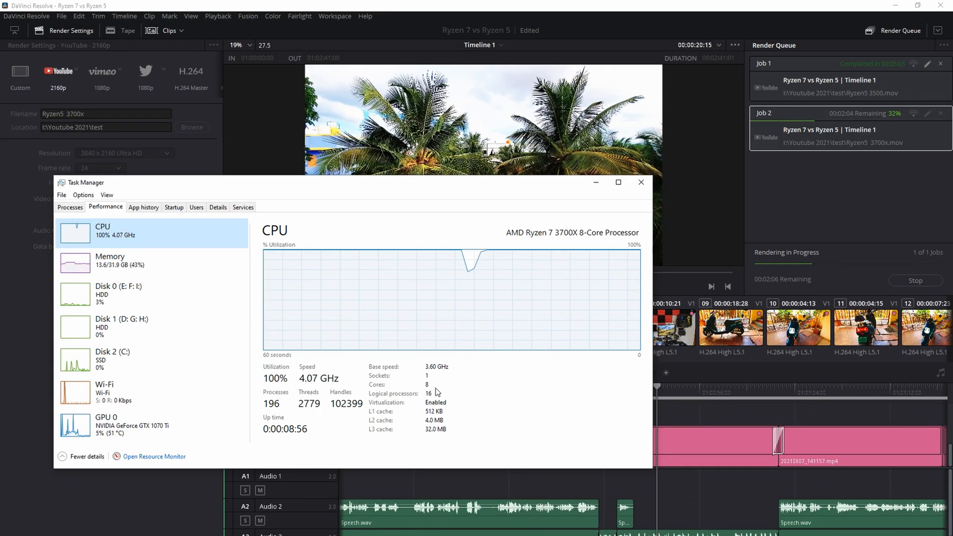
right_click(487, 376)
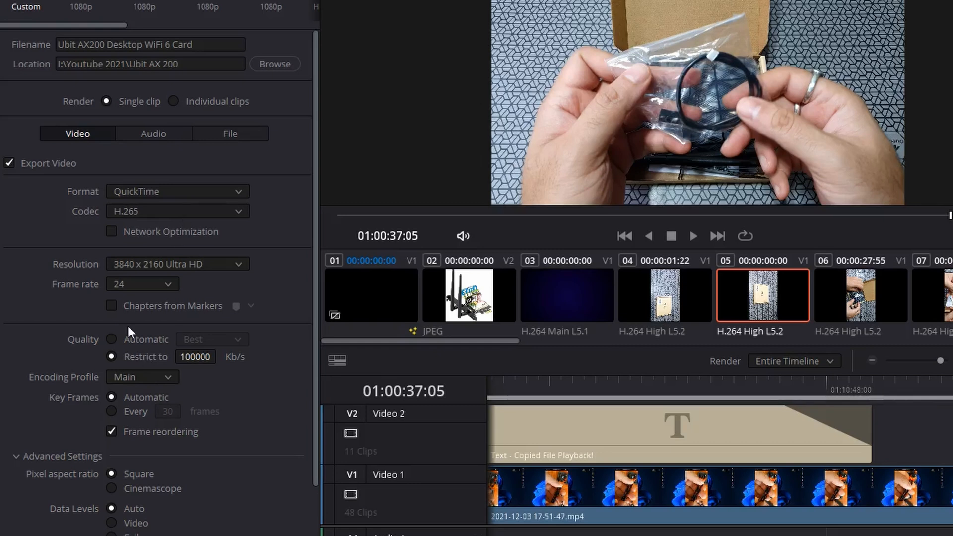
Step: Keep AAC as the audio codec and start the H.265 render of the AX200 timeline
click(154, 133)
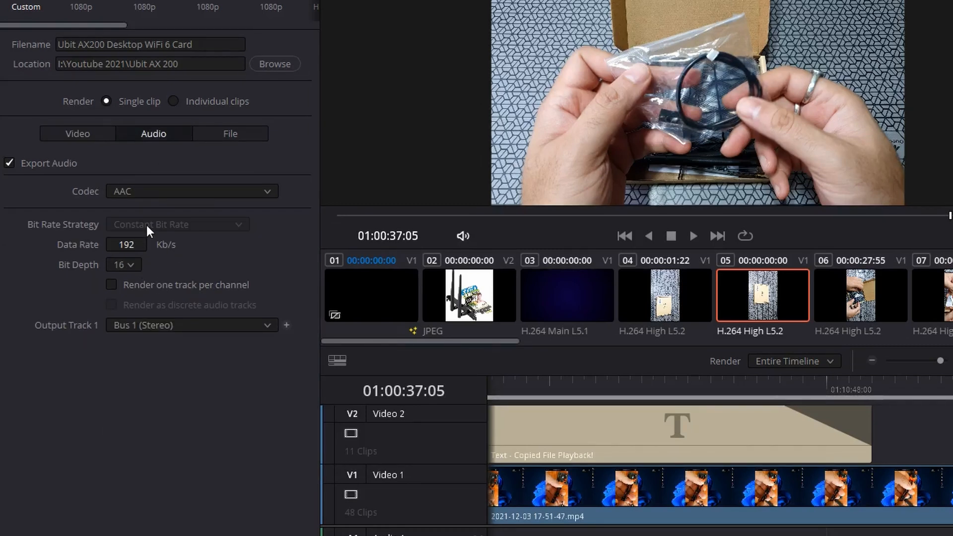
click(192, 191)
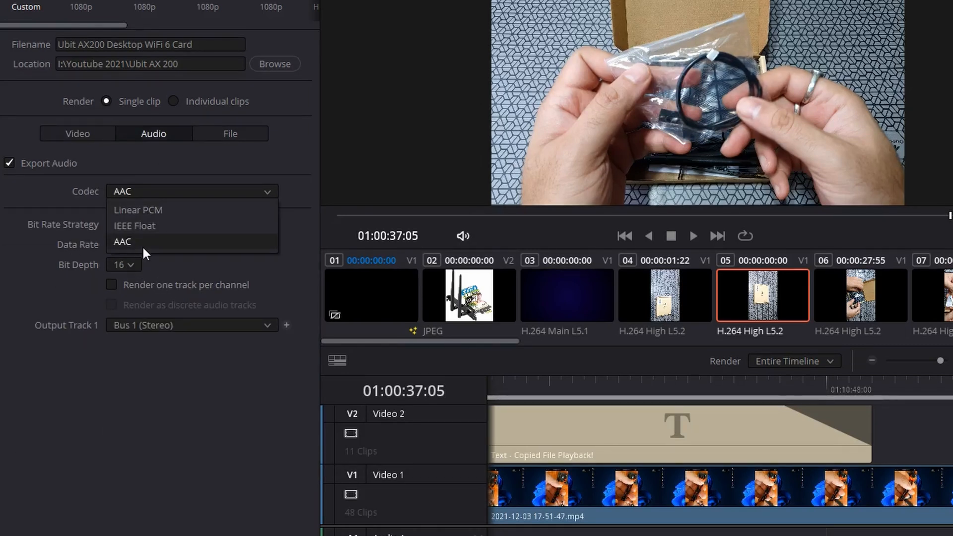
click(77, 134)
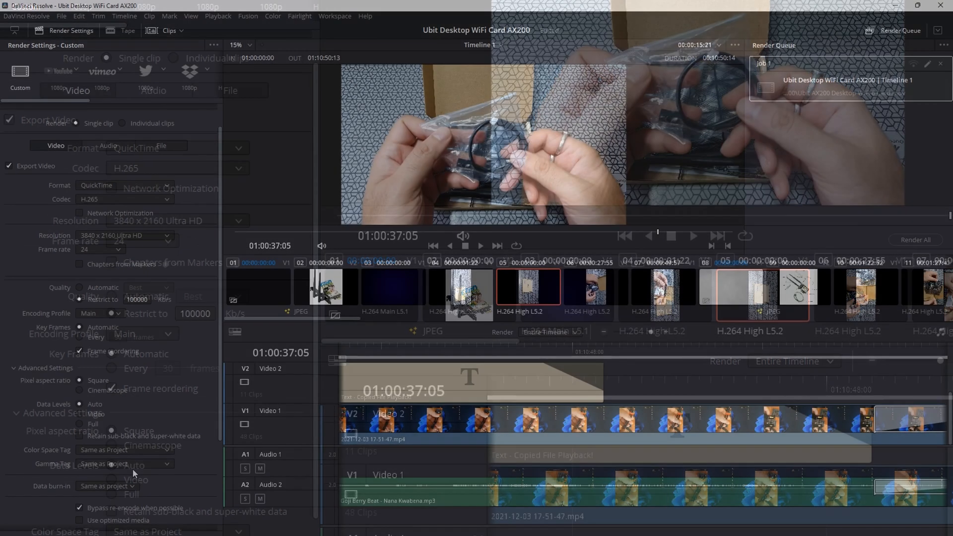
scroll(down, 3)
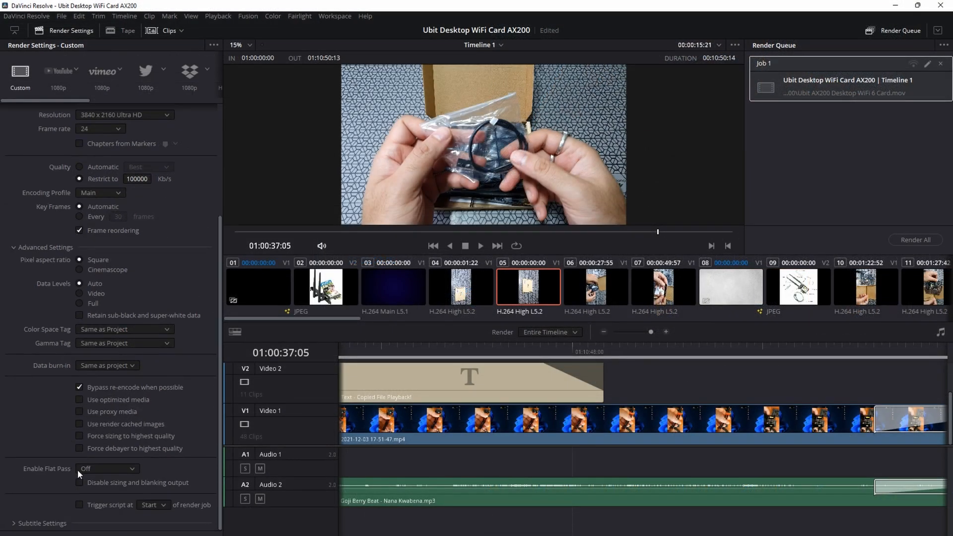
mouse_move(166, 455)
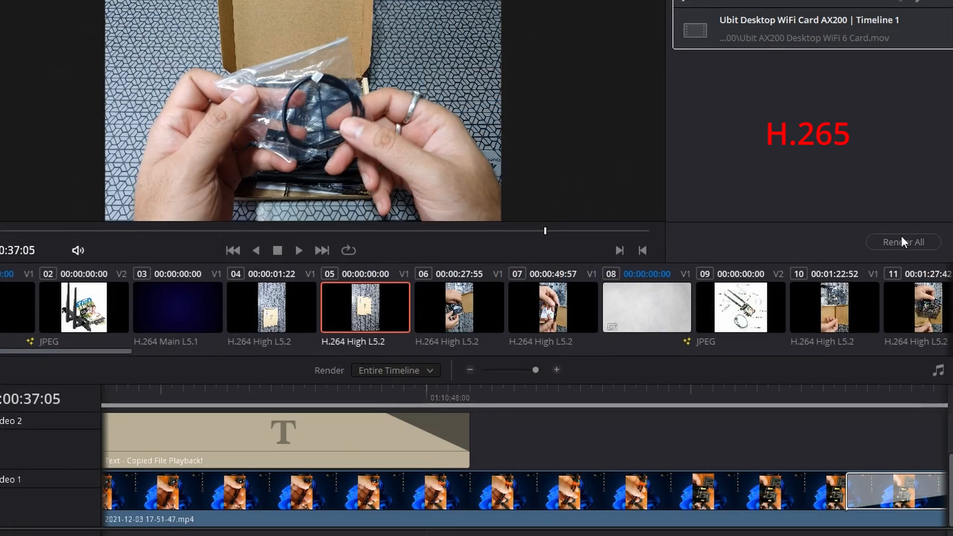
click(904, 242)
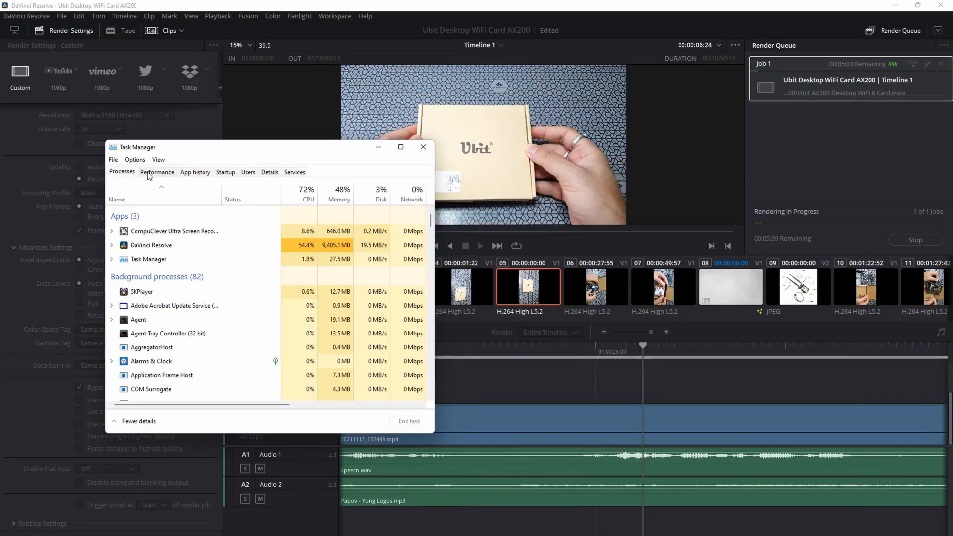
Step: Watch the CPU graph until the H.265 render completes and load drops to 9%
click(157, 172)
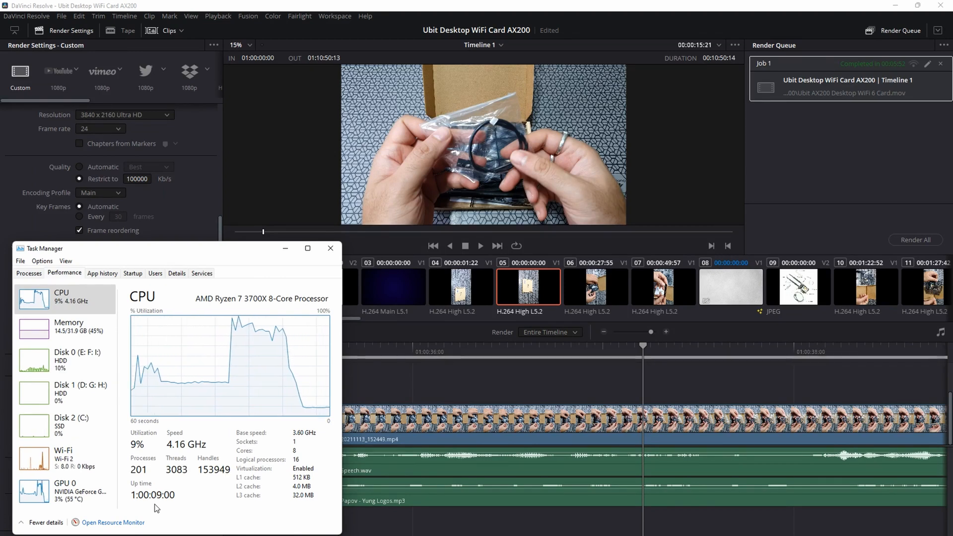
click(330, 248)
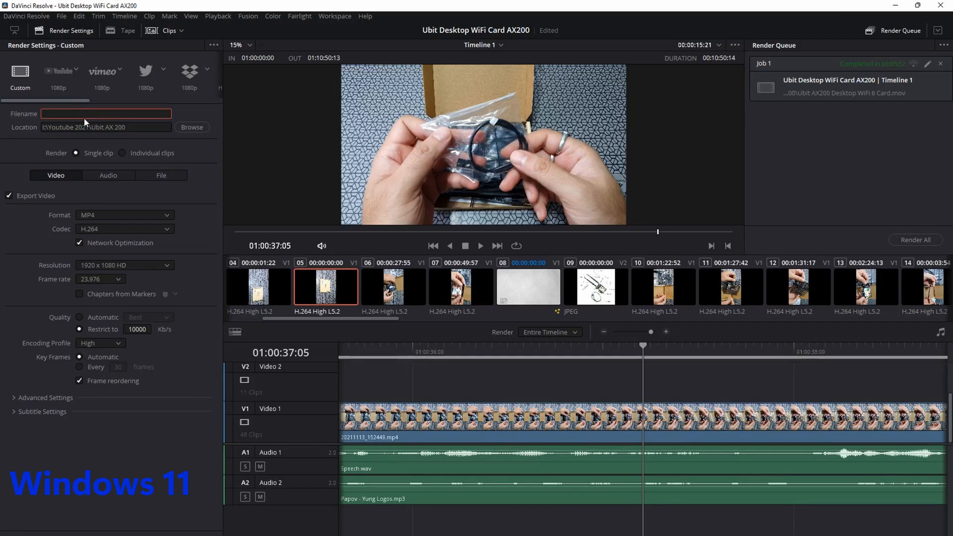
Step: Name the output Ubit h264 and set resolution to 3840 x 2160 Ultra HD
text(Ubit h254)
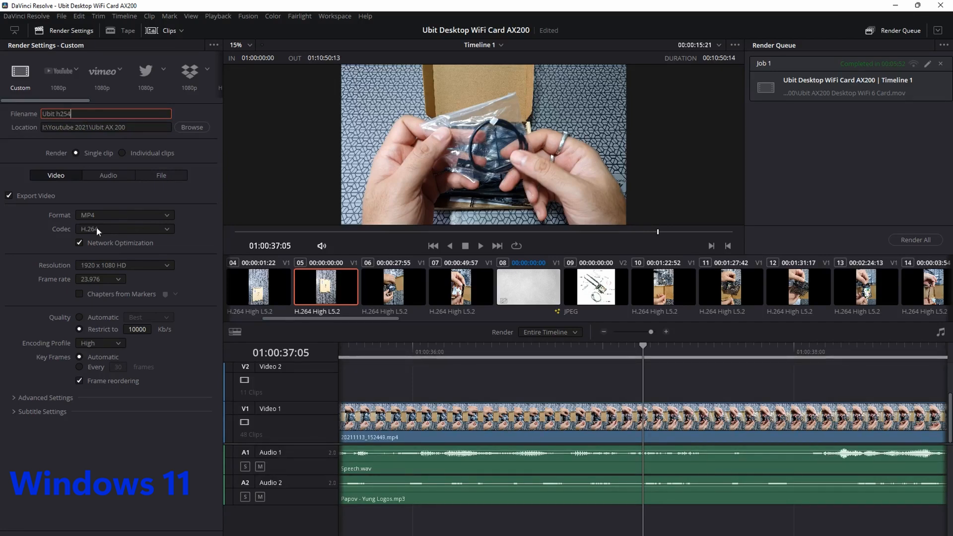
click(124, 215)
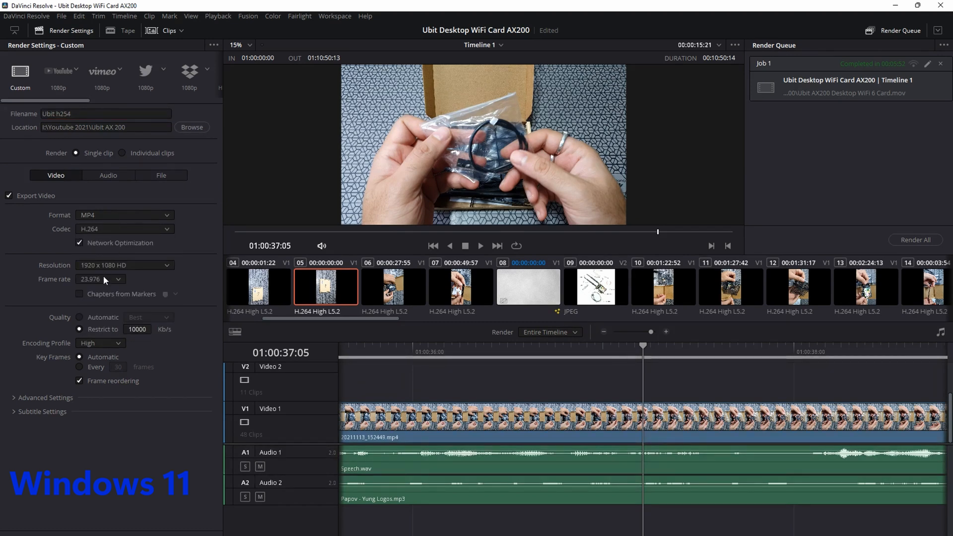
click(124, 265)
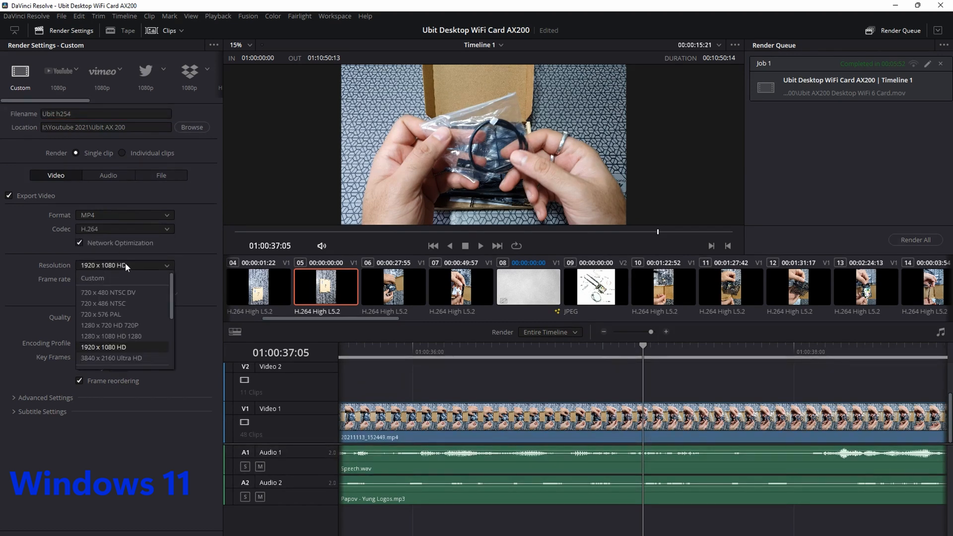
click(103, 347)
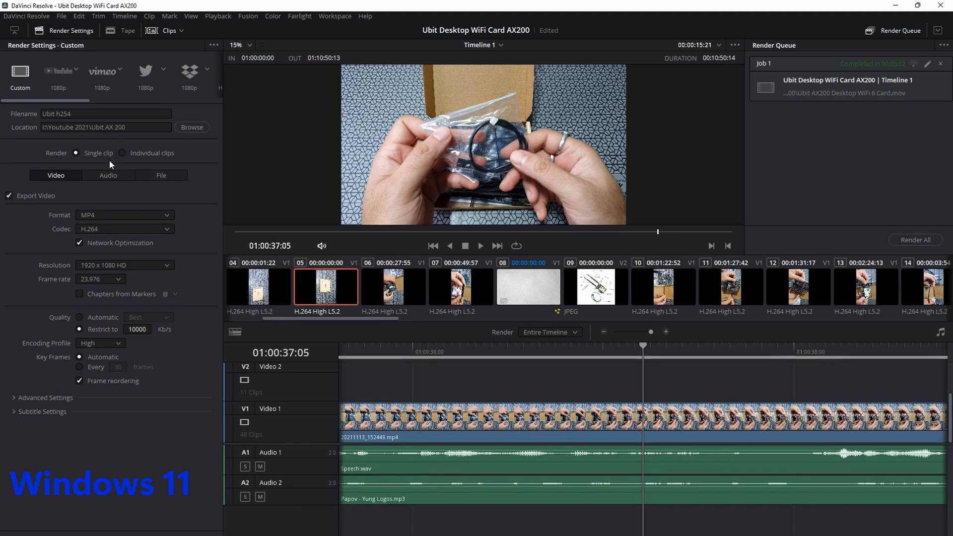
click(124, 265)
text(0)
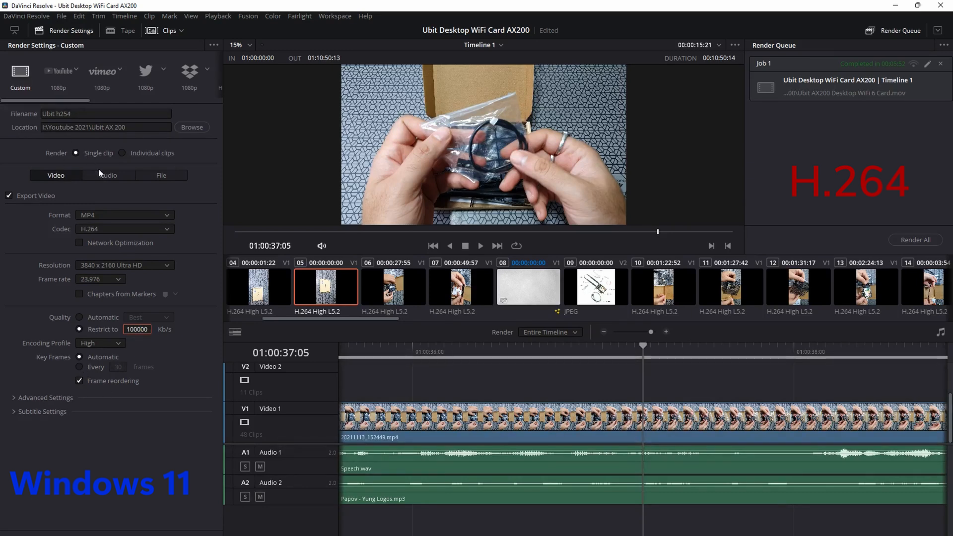
Step: Review audio settings and queue Job 1 outputting Ubit h264.mp4
click(107, 175)
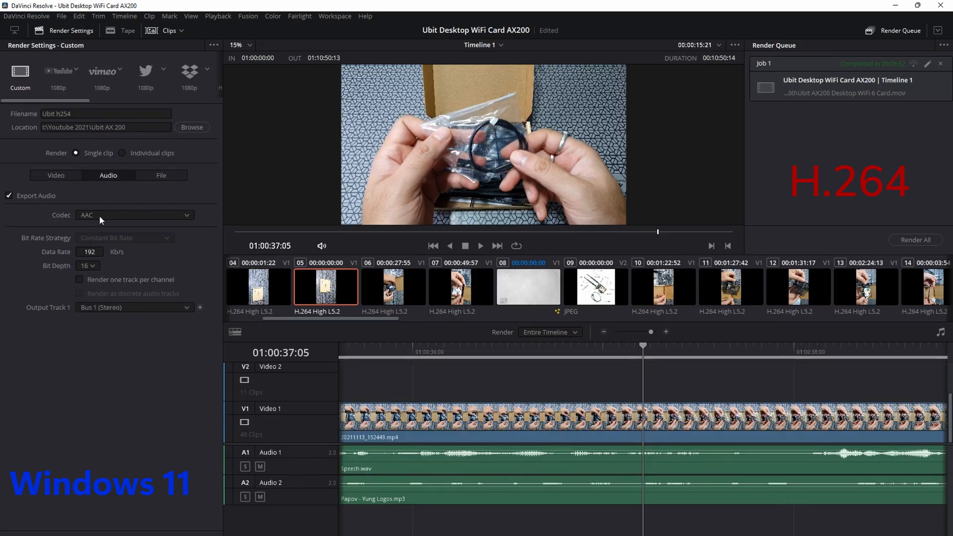
click(56, 175)
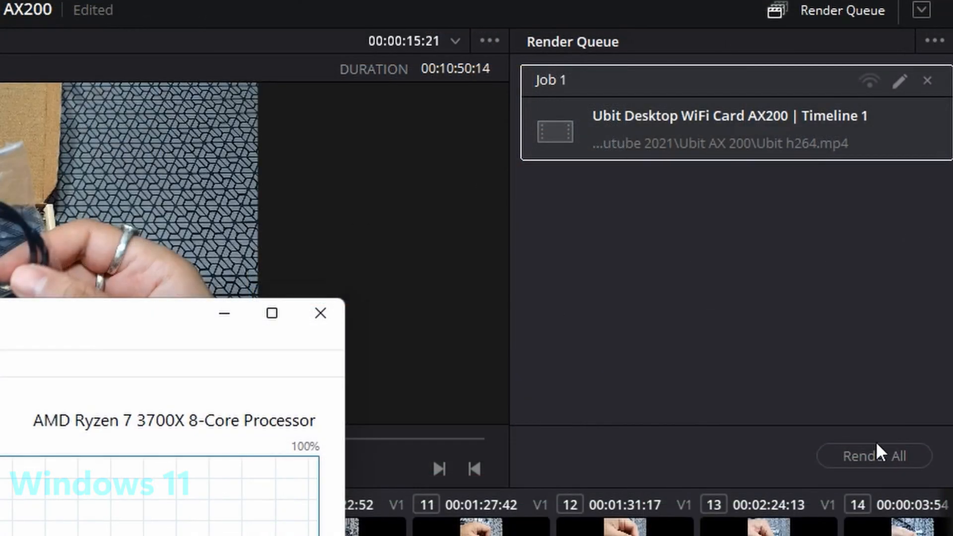
click(321, 313)
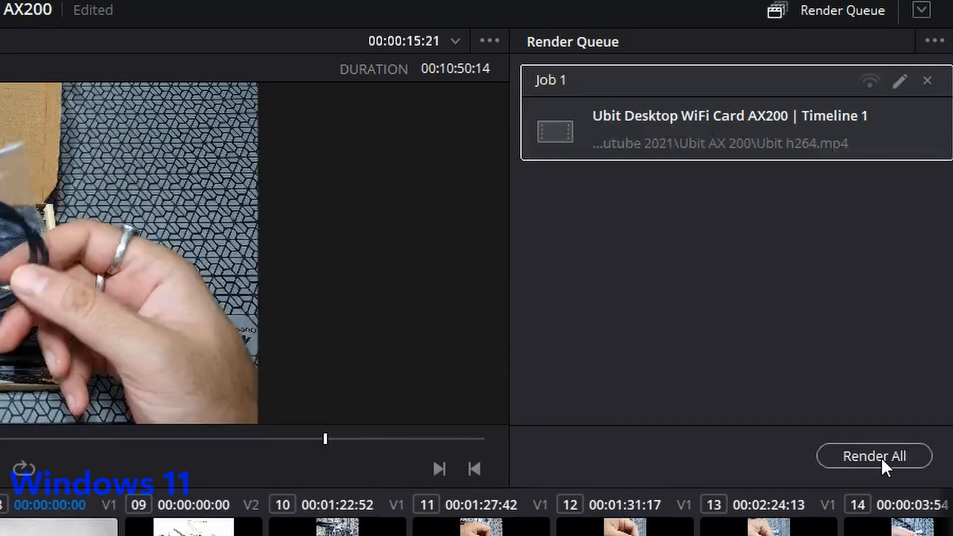
click(874, 455)
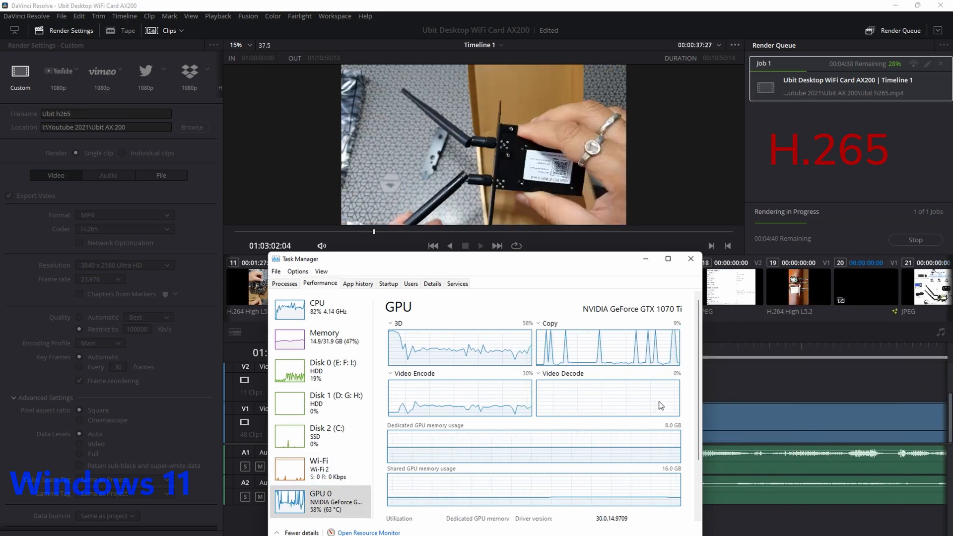
Step: Switch Task Manager between CPU and GPU 0 graphs during the Ubit h265 render
click(317, 307)
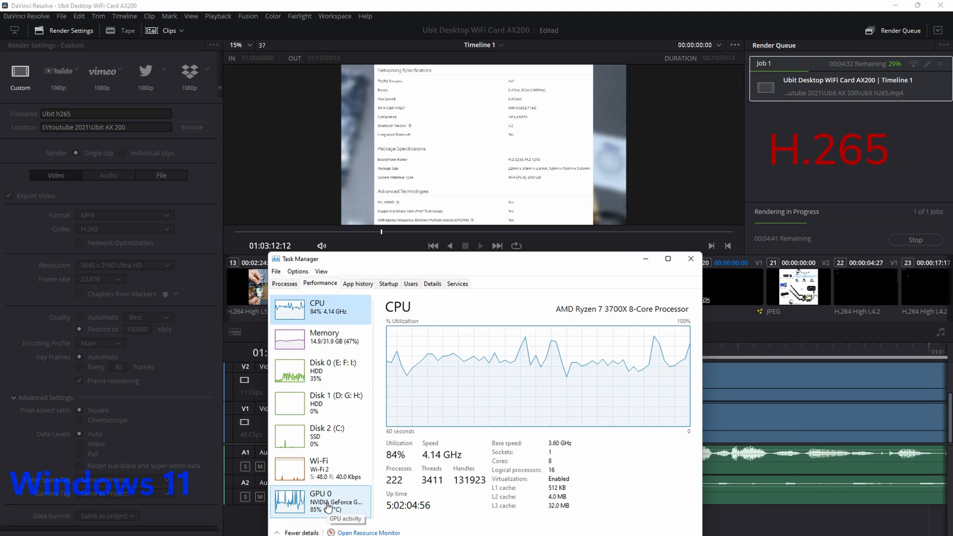
click(329, 509)
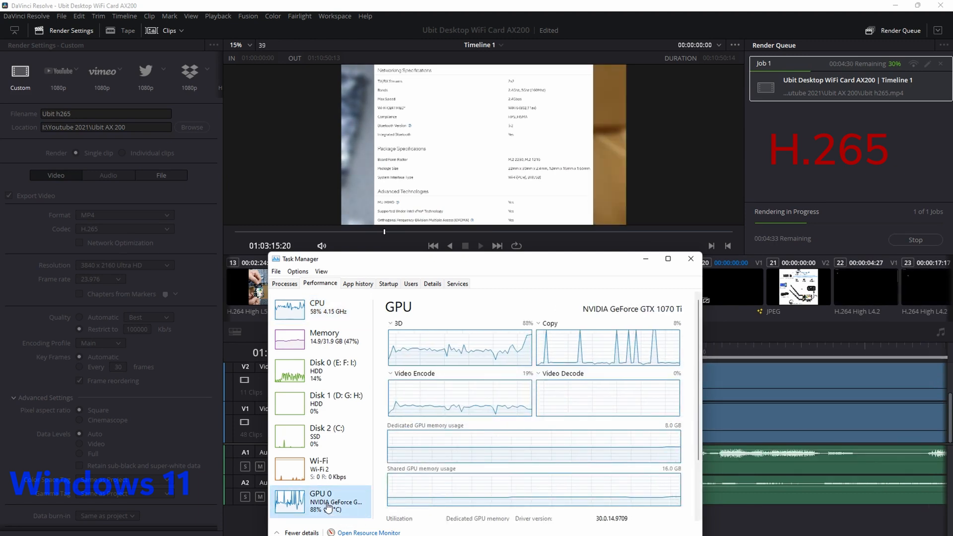